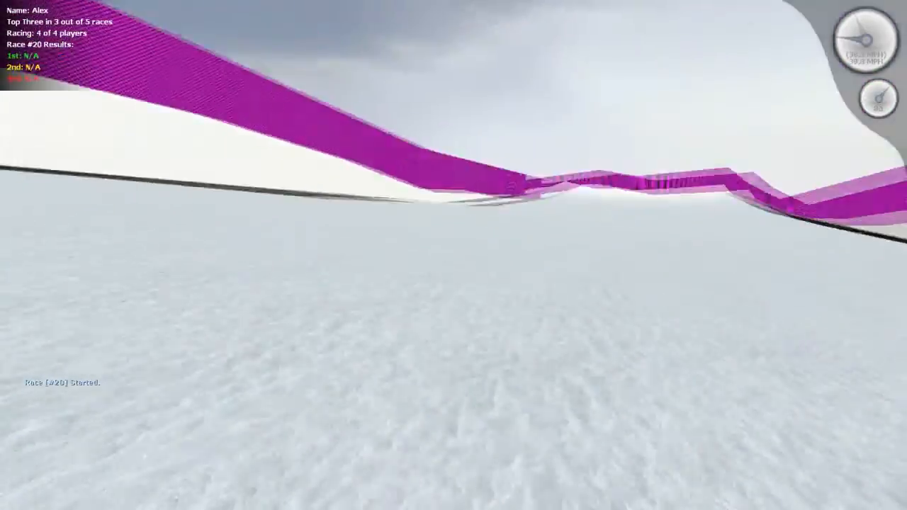
pyautogui.press('w')
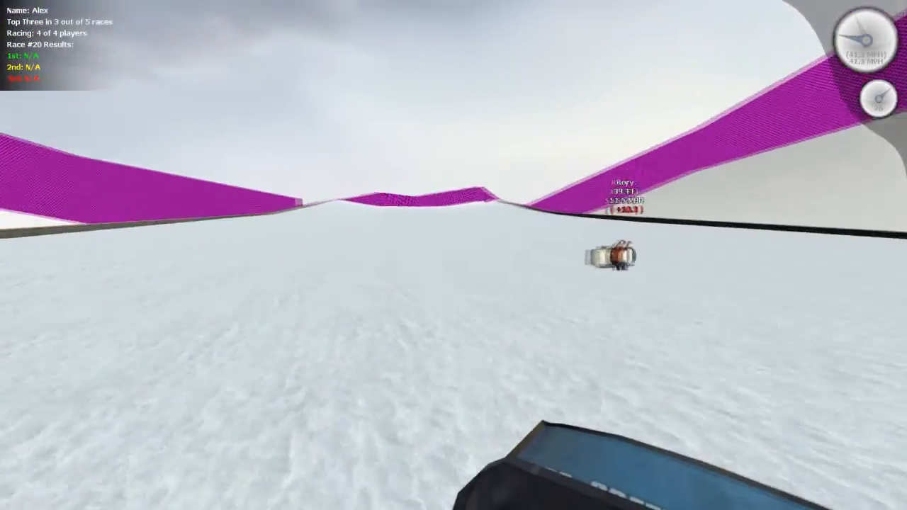